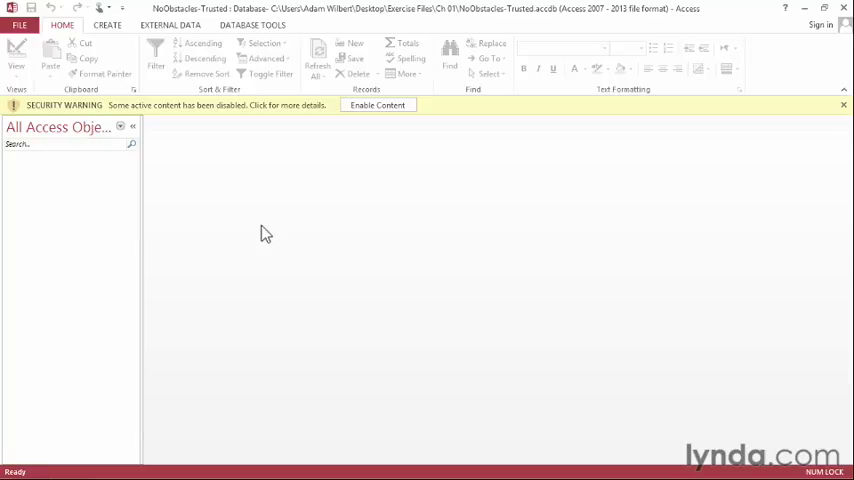
mouse_move(476, 114)
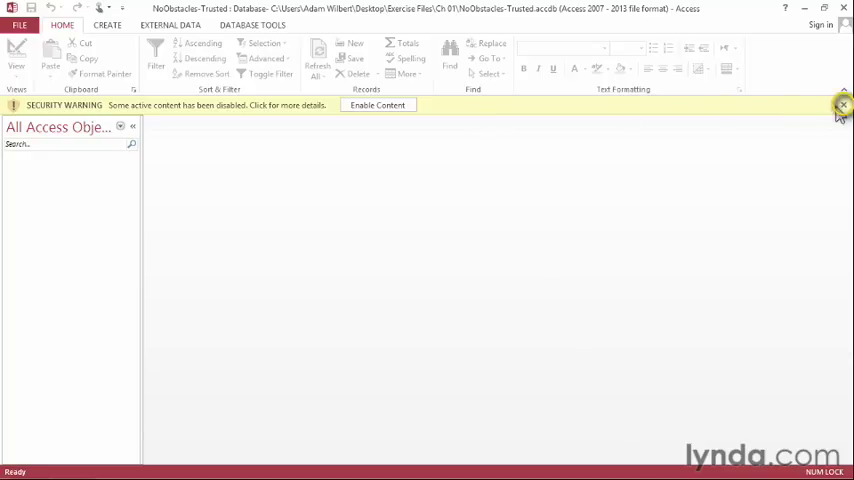
mouse_move(840, 104)
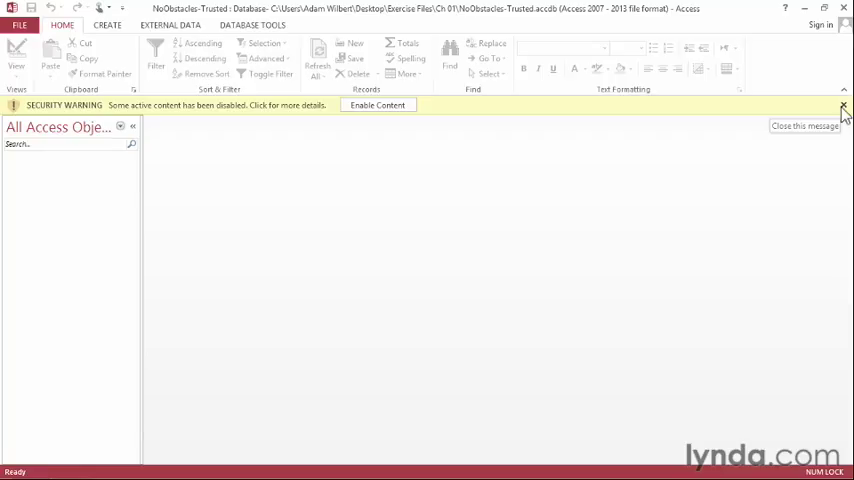
mouse_move(370, 132)
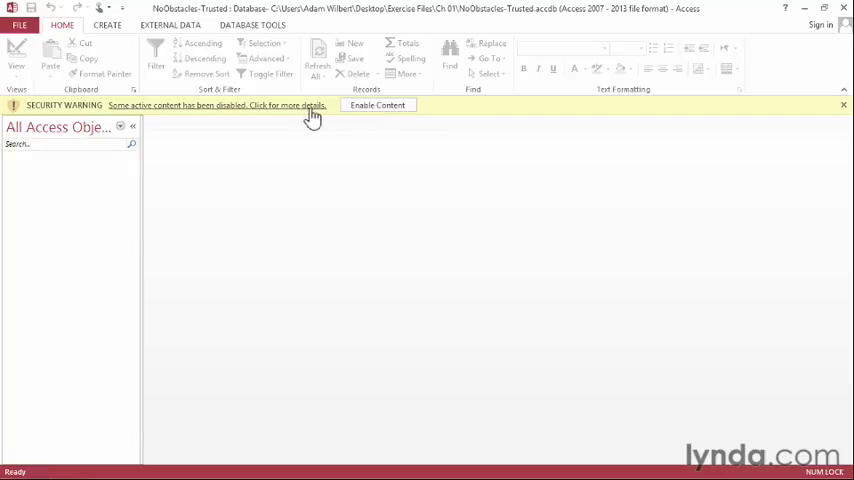
mouse_move(312, 112)
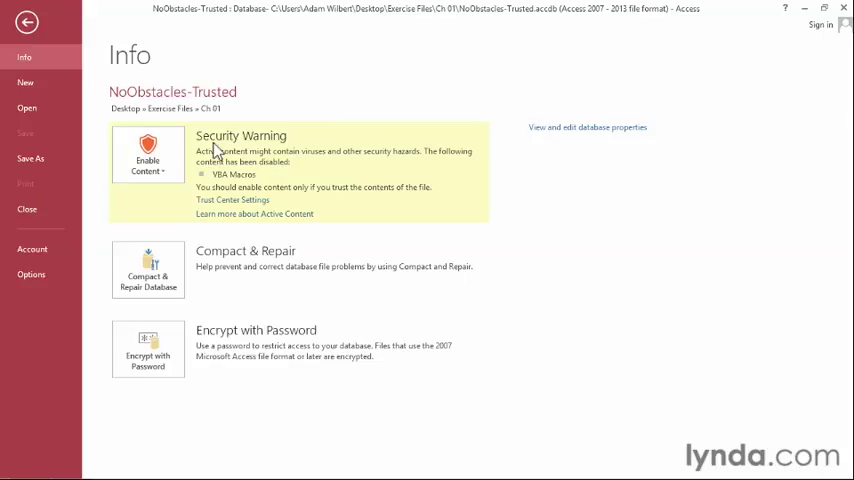
mouse_move(222, 204)
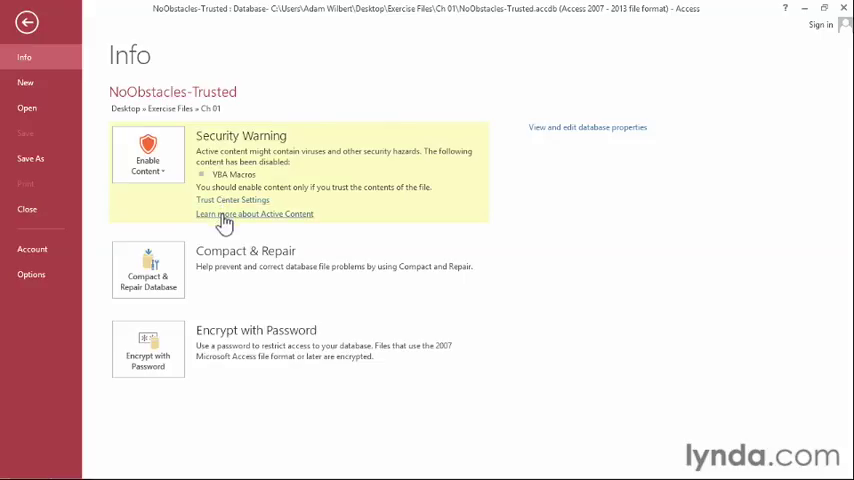
mouse_move(170, 192)
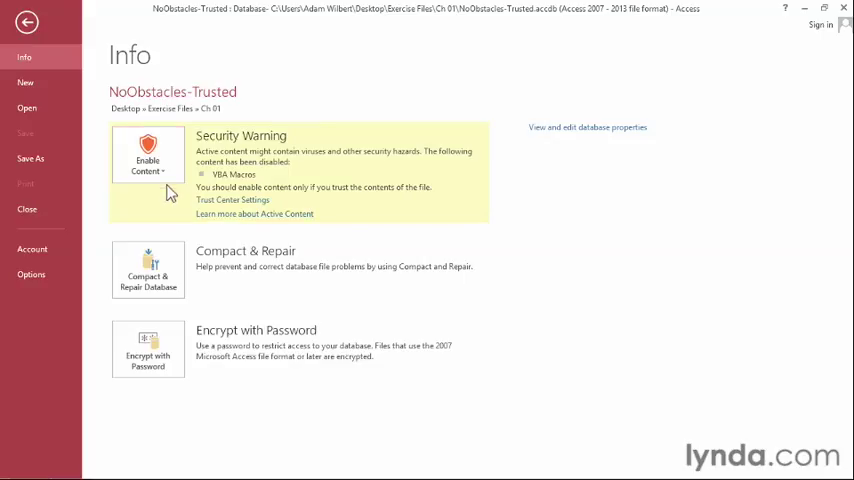
Enable all active content for the NoObstacles-Trusted database from the Info page warning
left_click(148, 160)
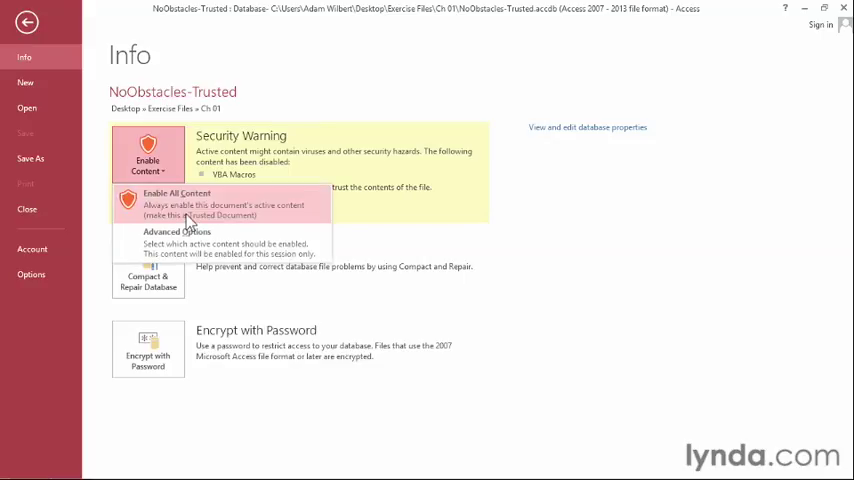
mouse_move(194, 244)
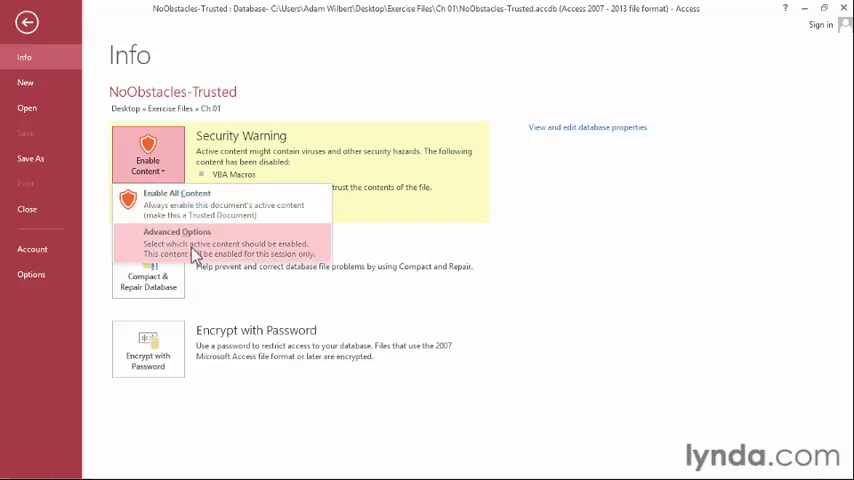
mouse_move(190, 204)
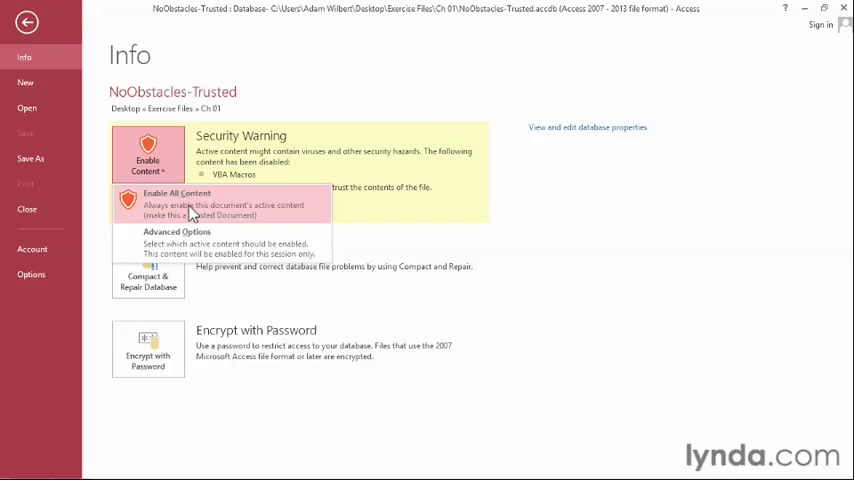
left_click(176, 204)
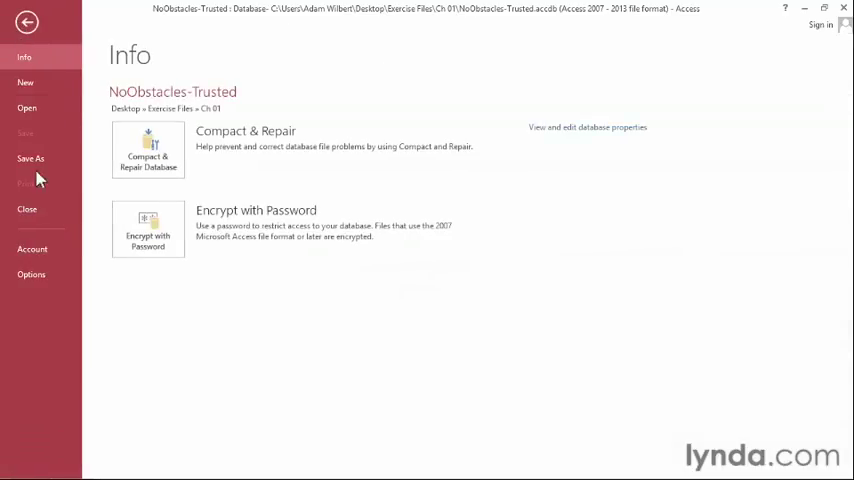
Reach the Trust Center Settings dialog through Access Options > Trust Center
left_click(32, 274)
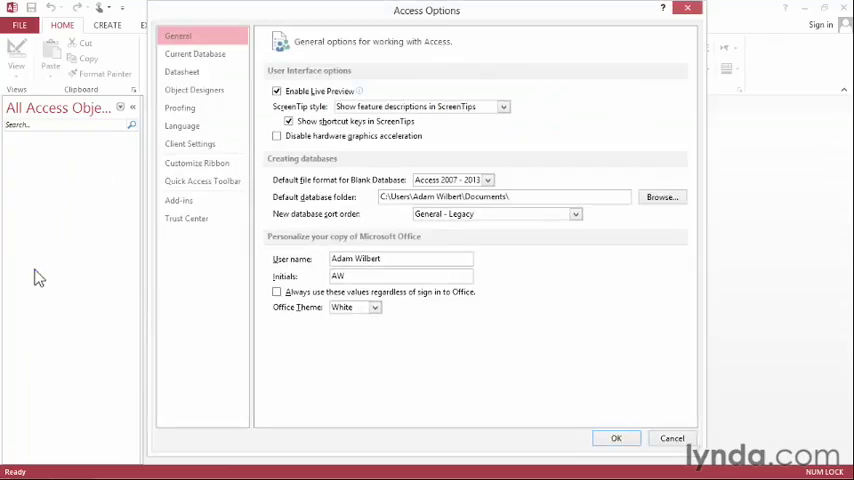
mouse_move(250, 282)
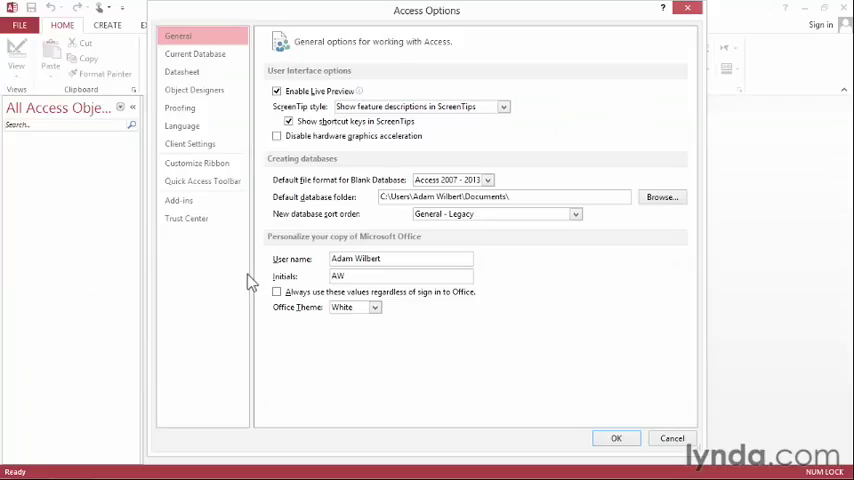
left_click(186, 218)
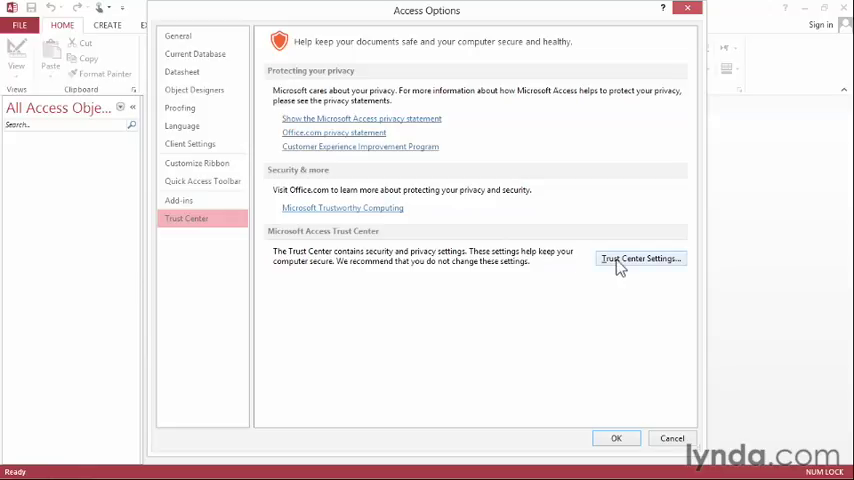
left_click(640, 258)
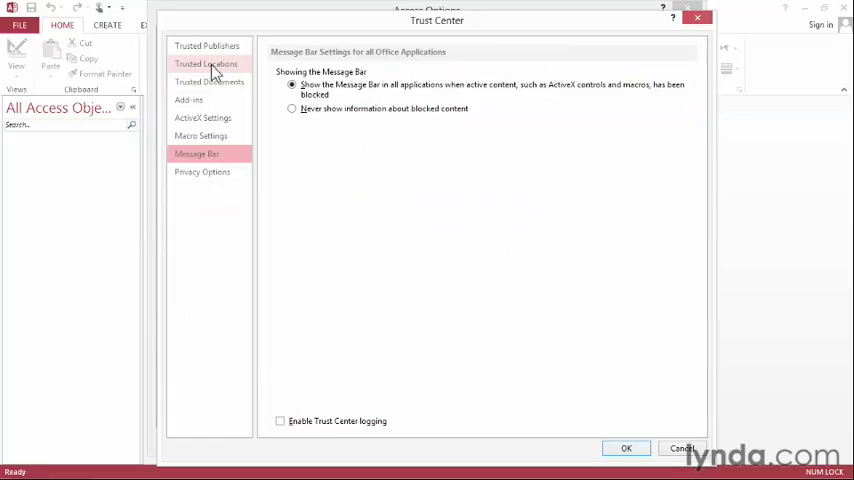
Add a new trusted location and browse to the Desktop's Exercise Files folder as its path
left_click(206, 64)
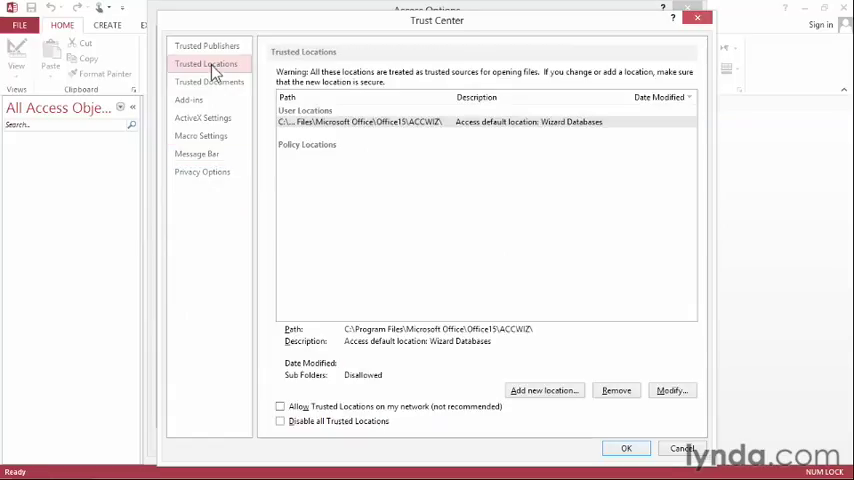
mouse_move(348, 138)
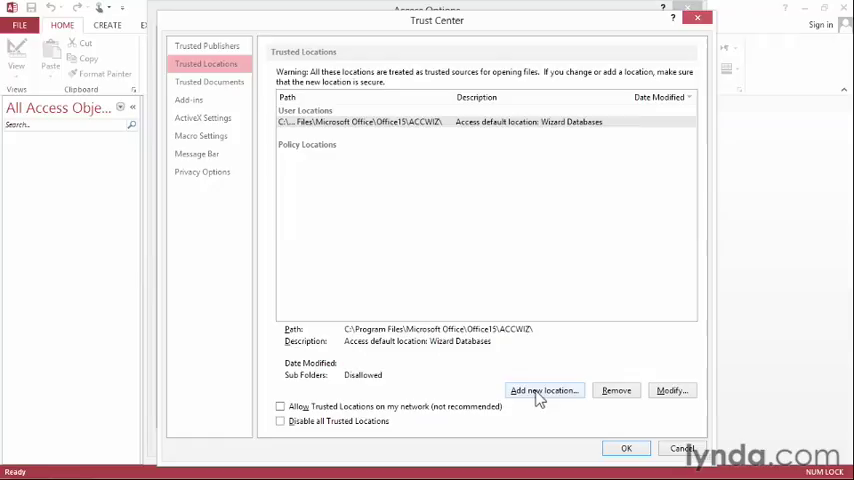
left_click(544, 390)
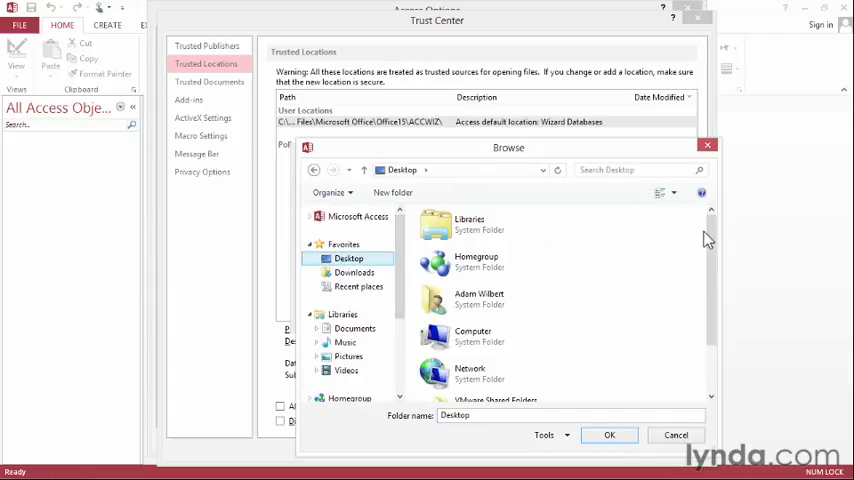
scroll("down", 3)
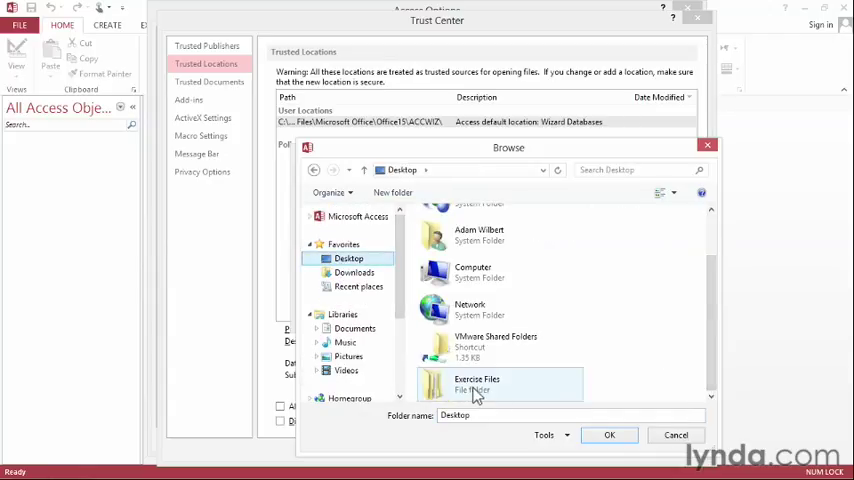
double_click(476, 384)
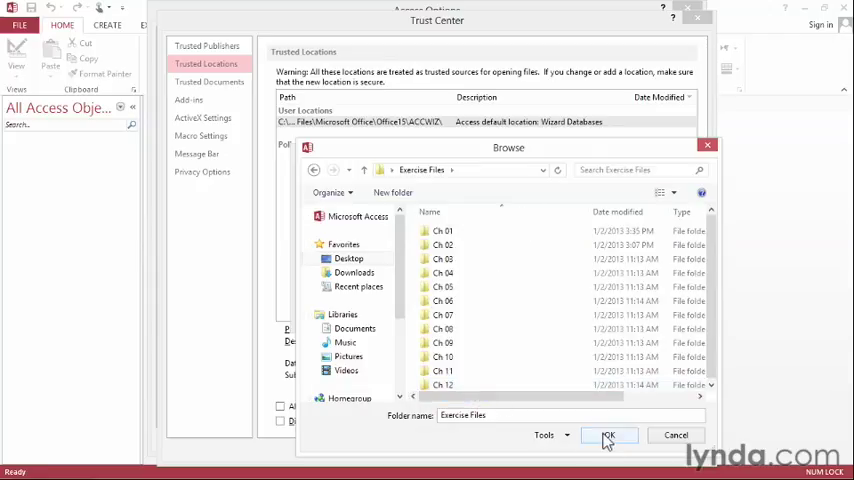
left_click(608, 436)
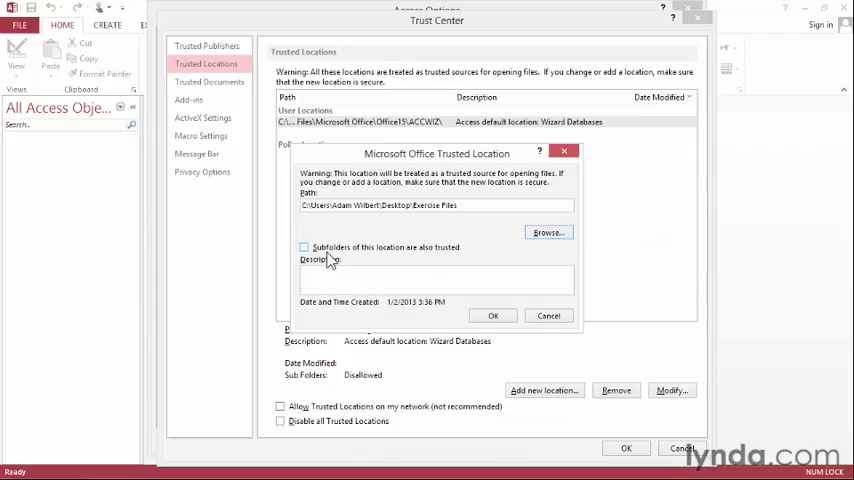
Trust Exercise Files including its subfolders and confirm out of Trust Center and Access Options
left_click(304, 246)
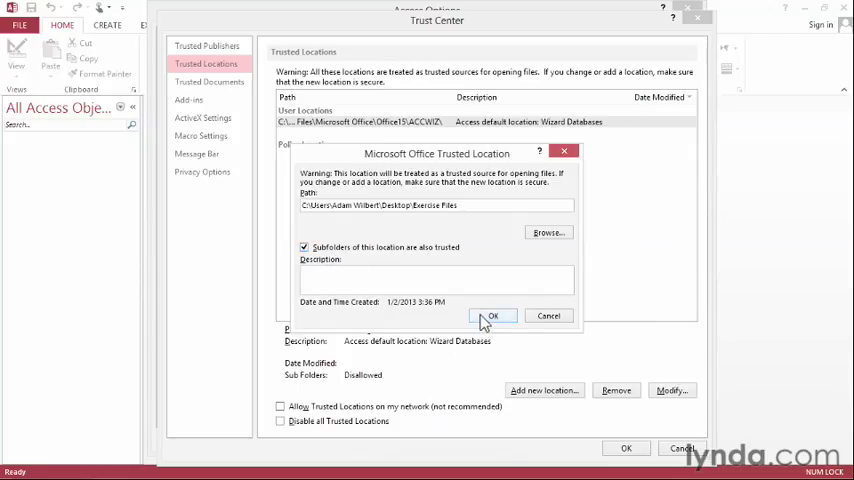
left_click(492, 316)
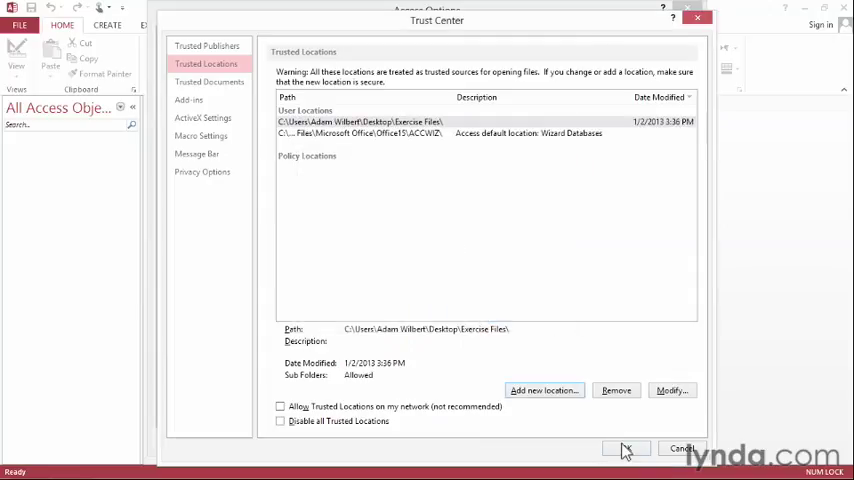
left_click(626, 448)
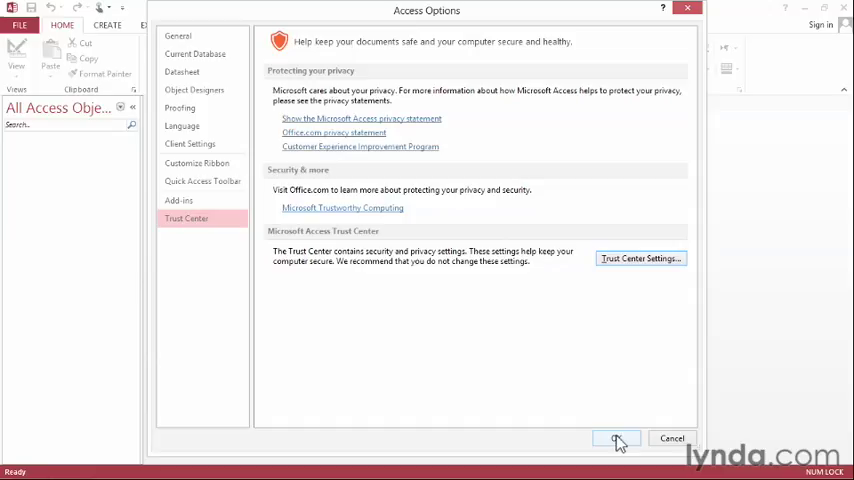
left_click(616, 438)
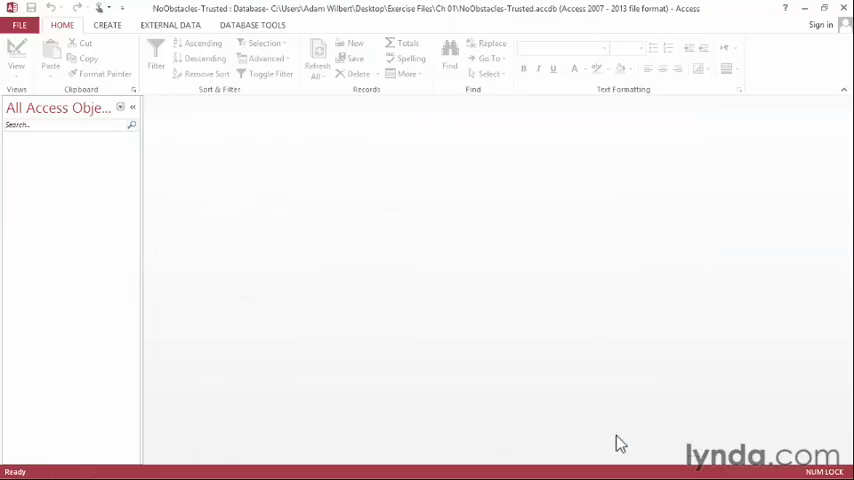